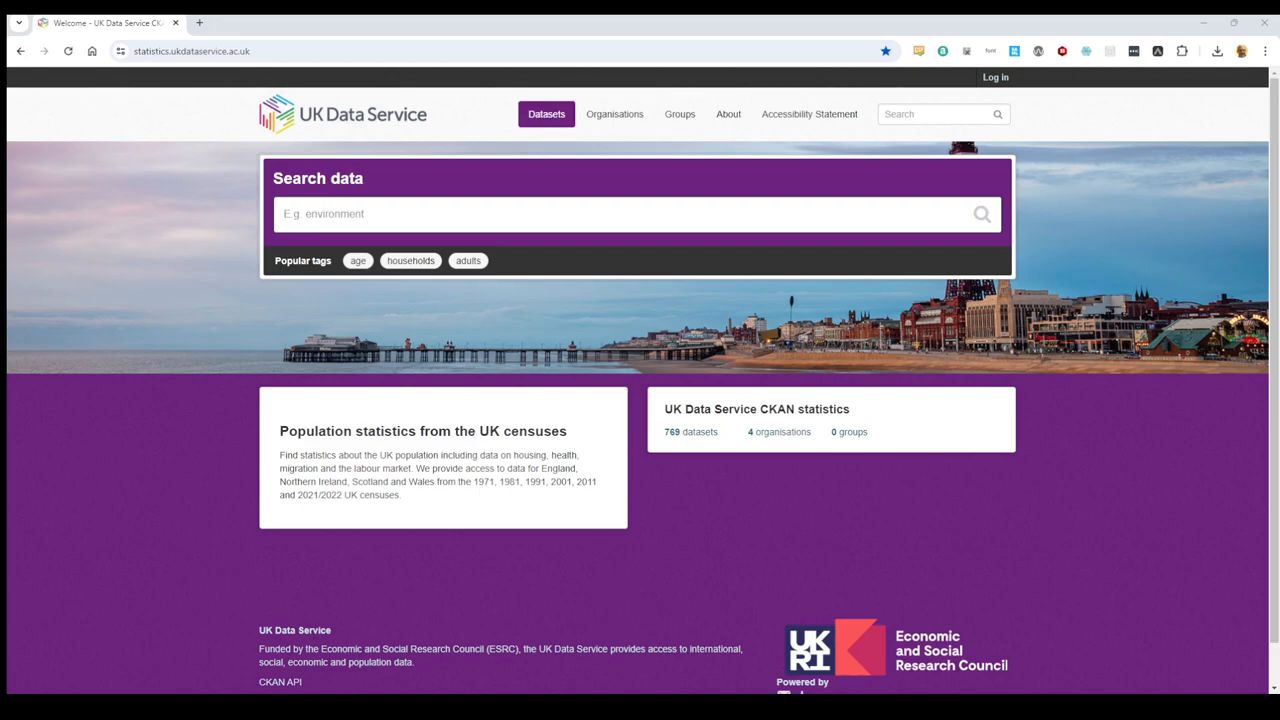
- Filter the full dataset list to year 2022 and focus the dataset search box
{"action": "left_click", "coordinate": [546, 113]}
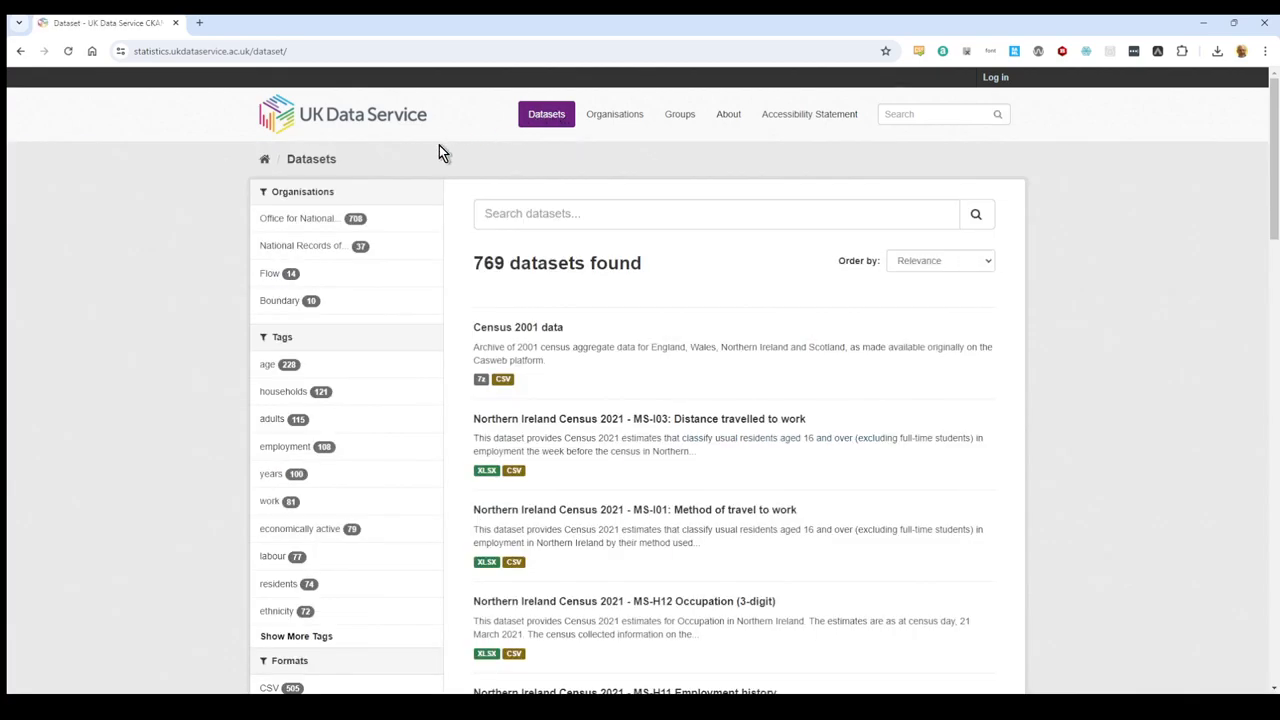
{"action": "scroll", "scroll_direction": "down", "scroll_amount": 3}
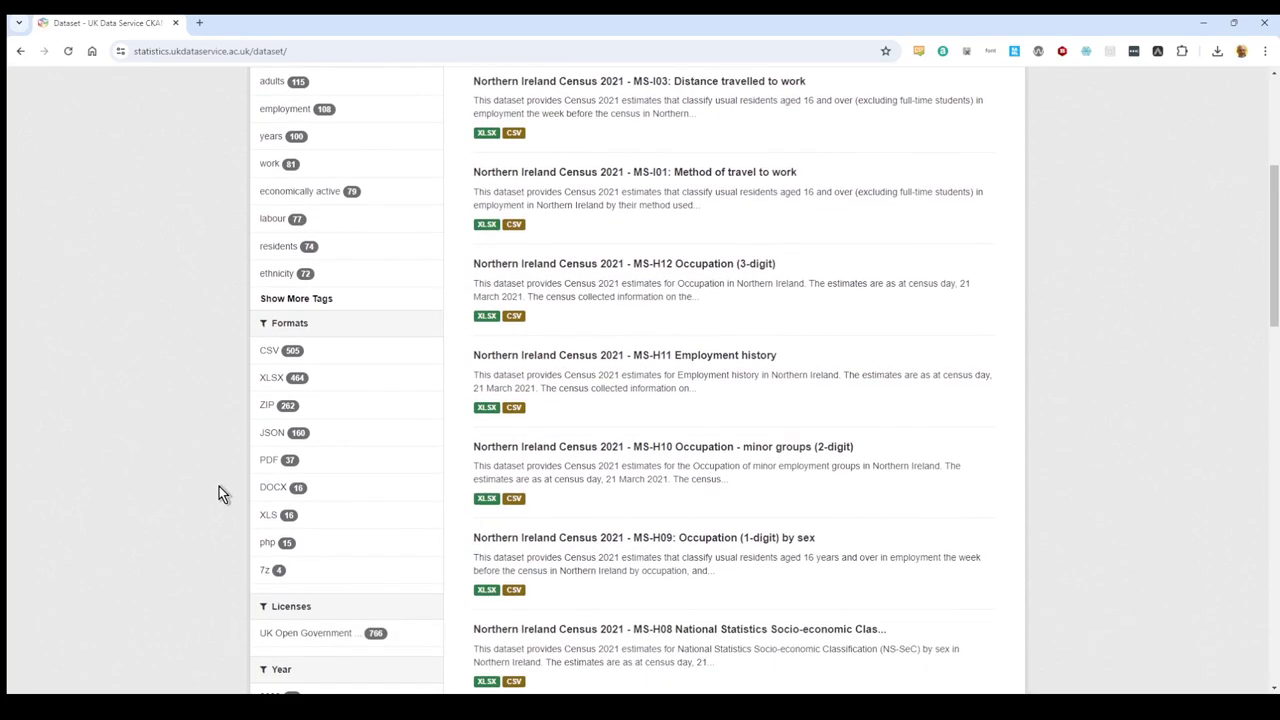
{"action": "scroll", "scroll_direction": "down", "scroll_amount": 3}
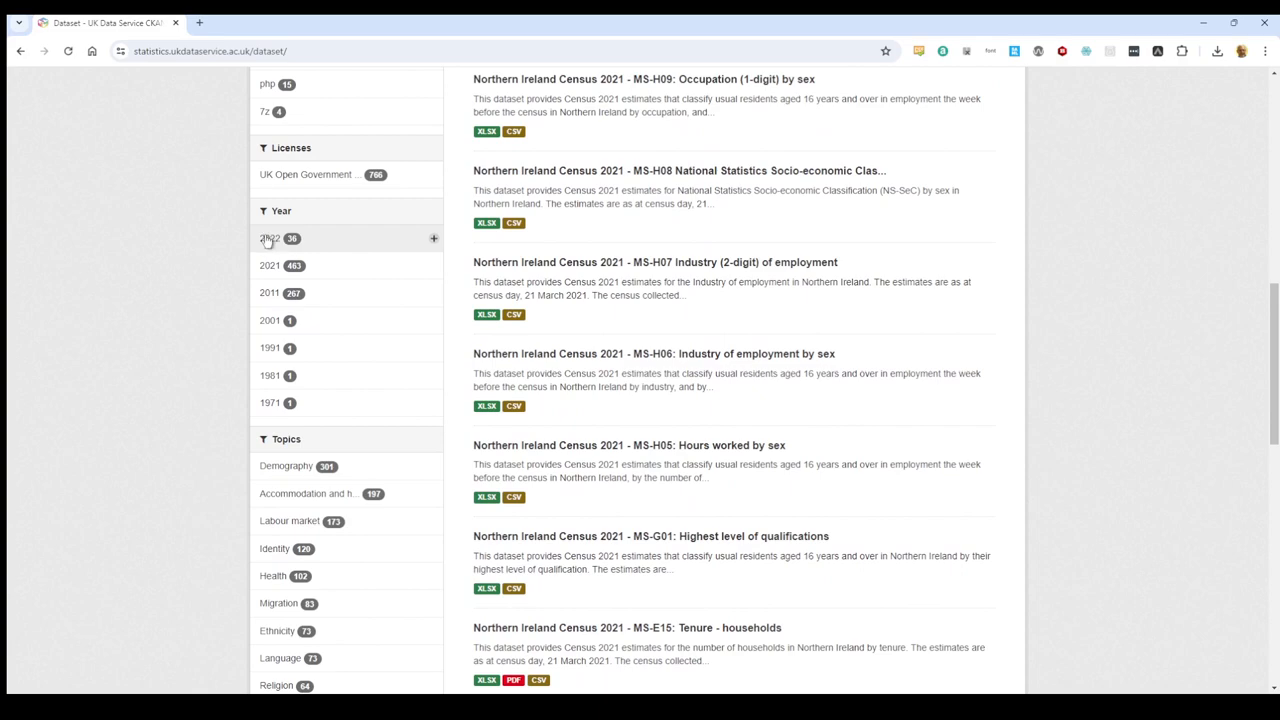
{"action": "left_click", "coordinate": [268, 238]}
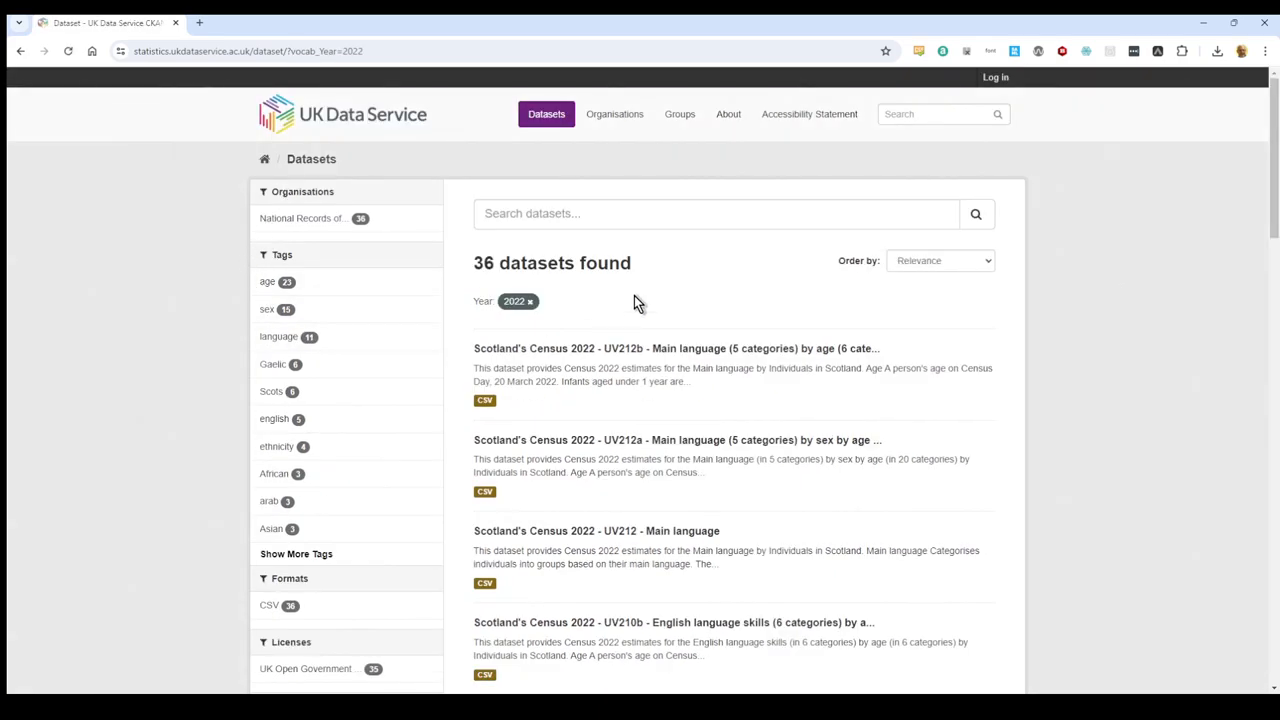
{"action": "mouse_move", "coordinate": [685, 303]}
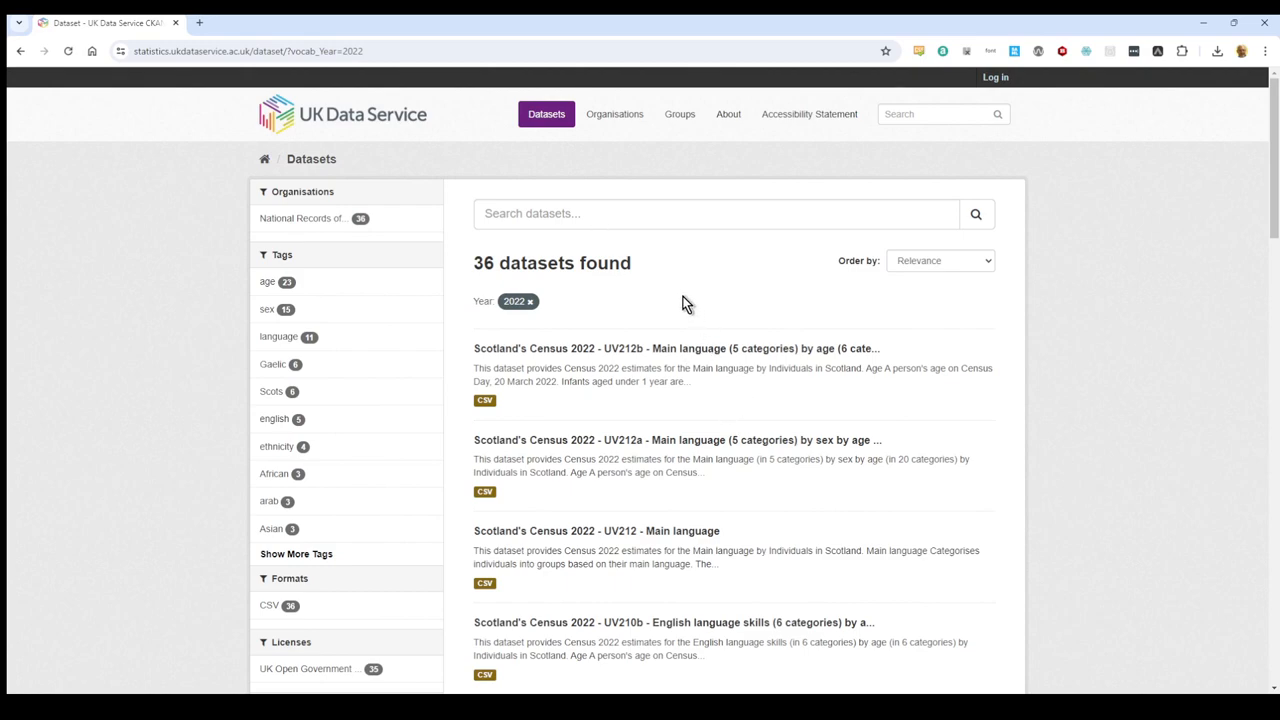
{"action": "left_click", "coordinate": [629, 213]}
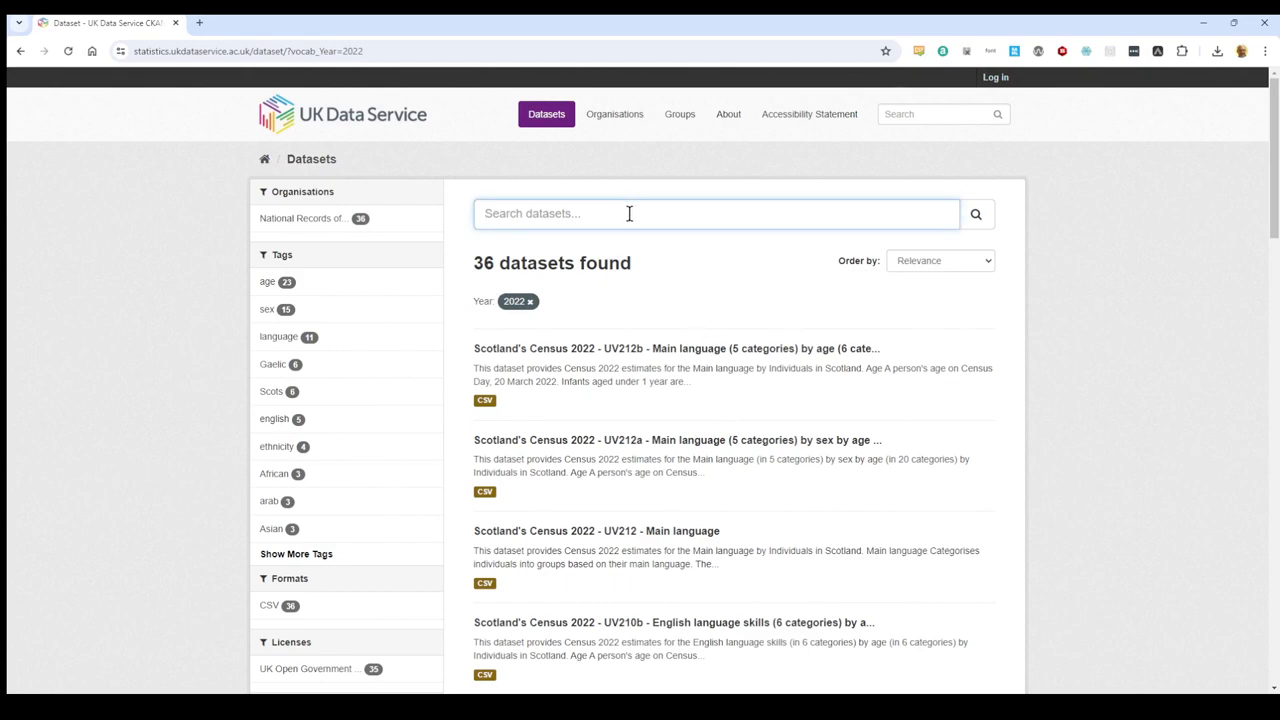
- Search the 2022 datasets for "ethnicity"
{"action": "type", "text": "e"}
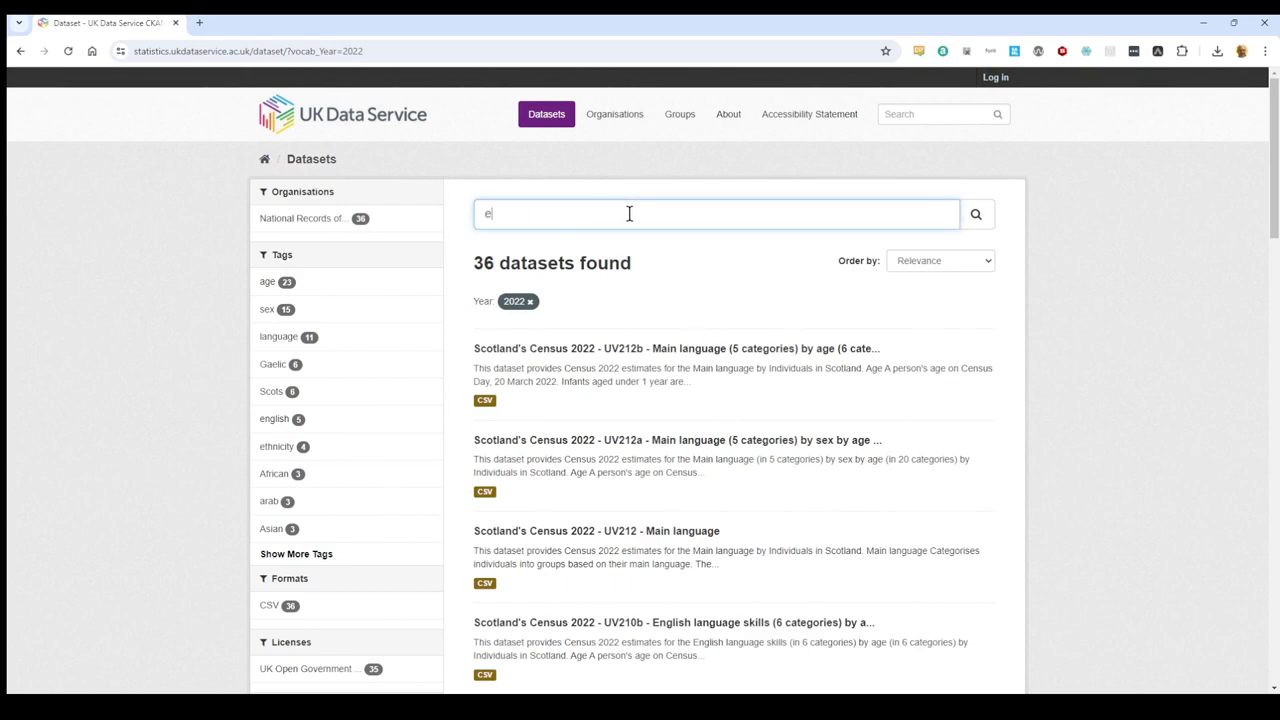
{"action": "type", "text": "thnicity"}
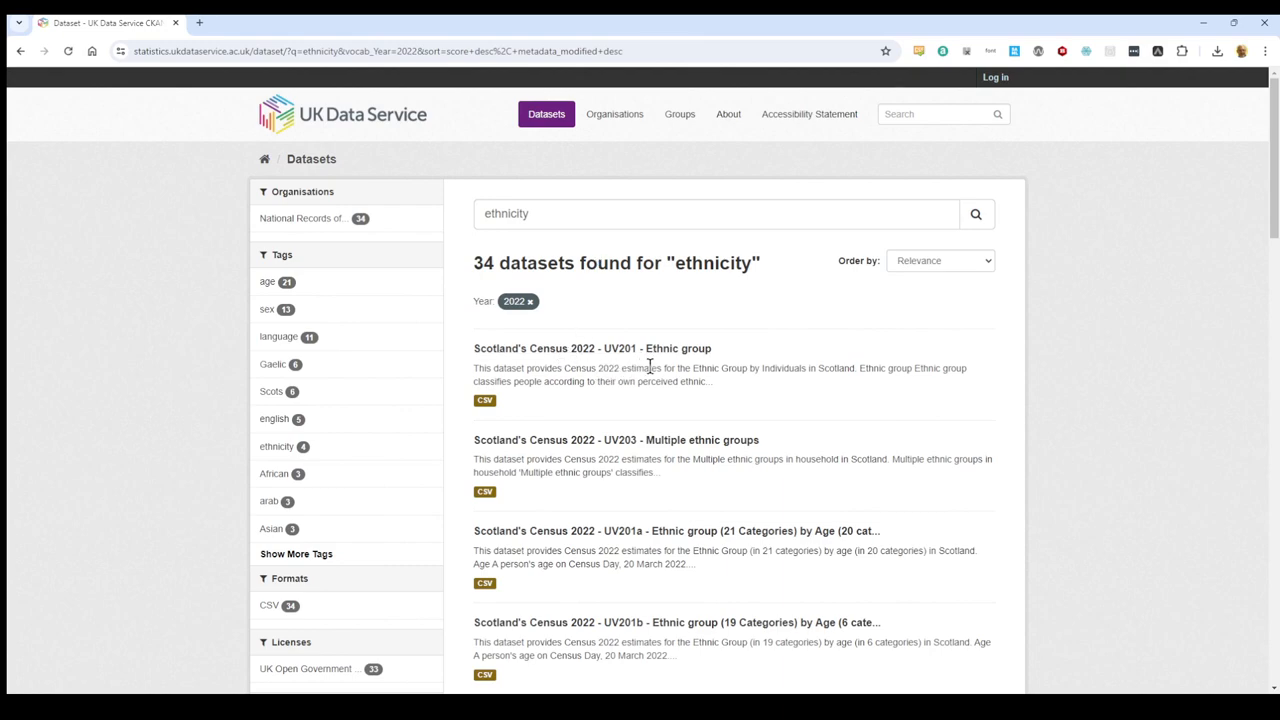
{"action": "mouse_move", "coordinate": [645, 444]}
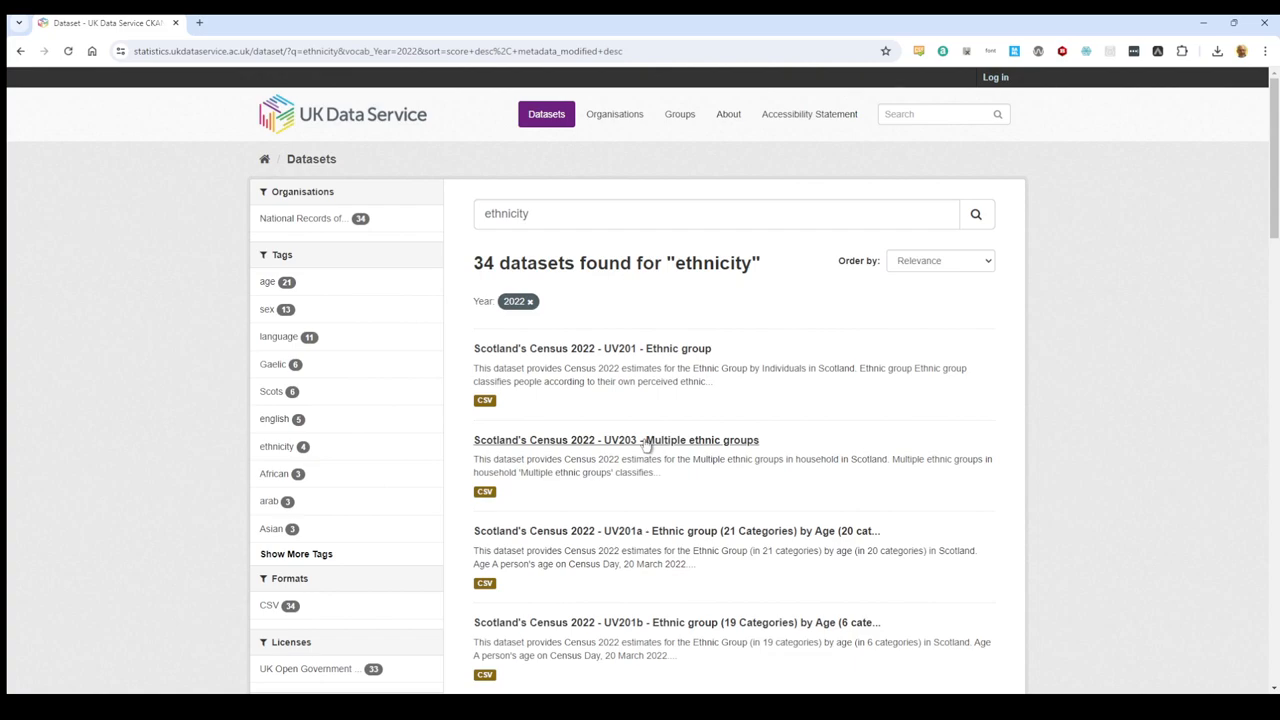
- Open 'Scotland's Census 2022 - UV203 - Multiple ethnic groups' and scroll through its Data and Resources list
{"action": "left_click", "coordinate": [617, 440]}
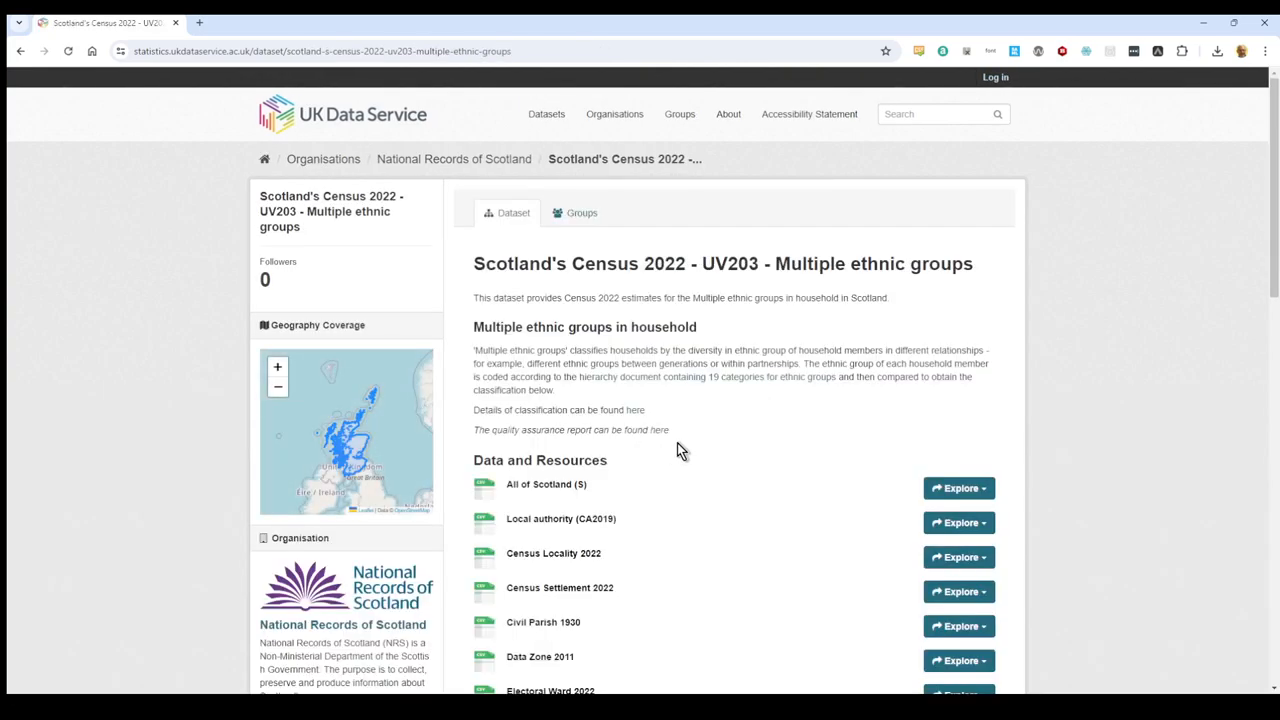
{"action": "scroll", "scroll_direction": "down", "scroll_amount": 3}
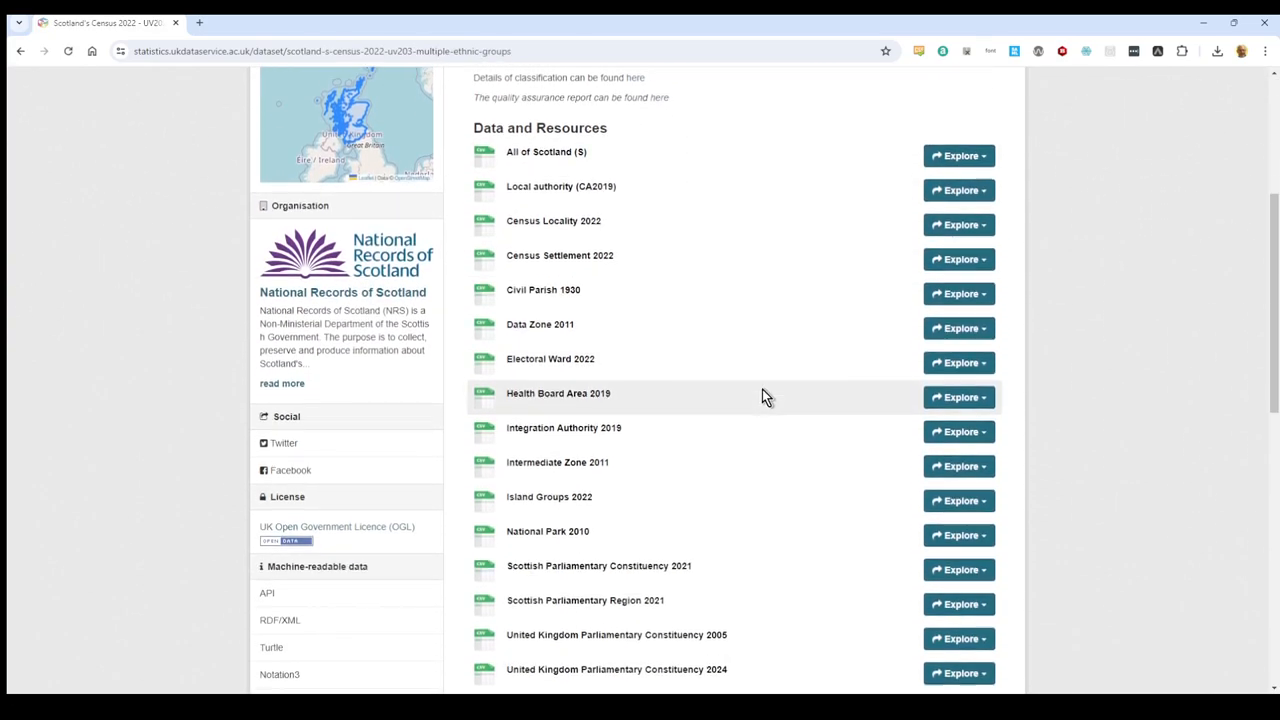
{"action": "scroll", "scroll_direction": "down", "scroll_amount": 3}
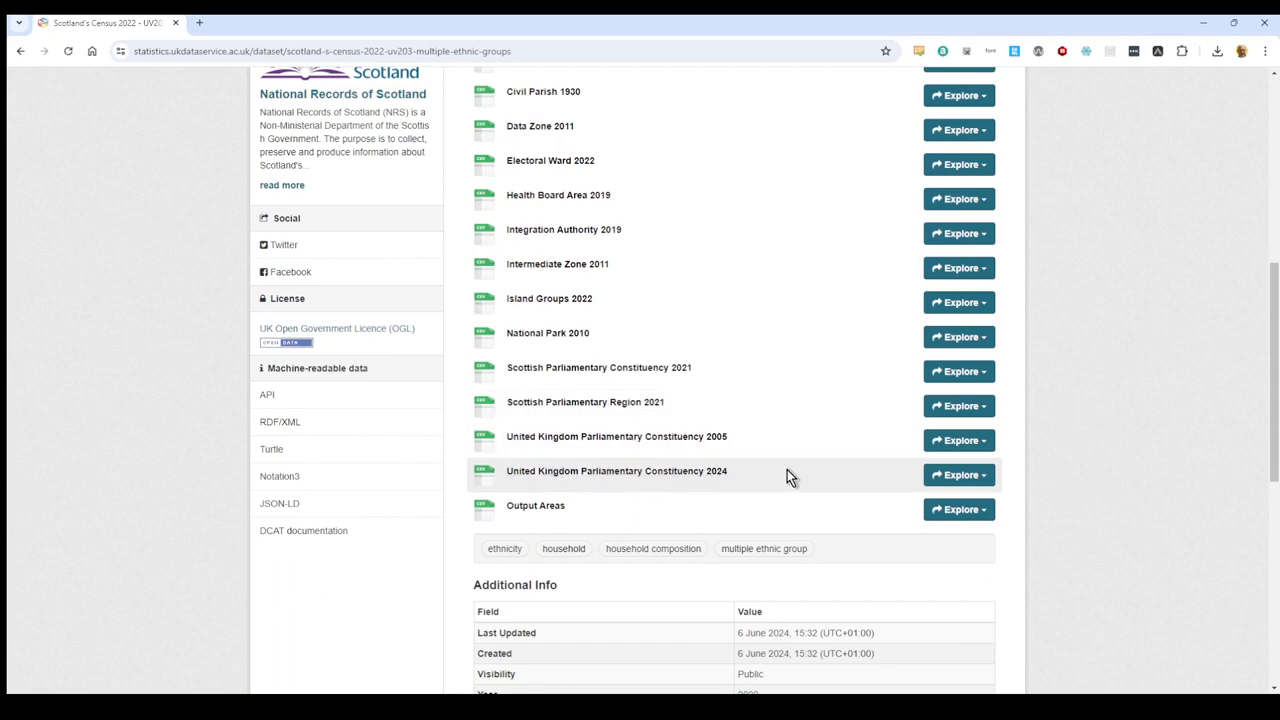
{"action": "mouse_move", "coordinate": [985, 475]}
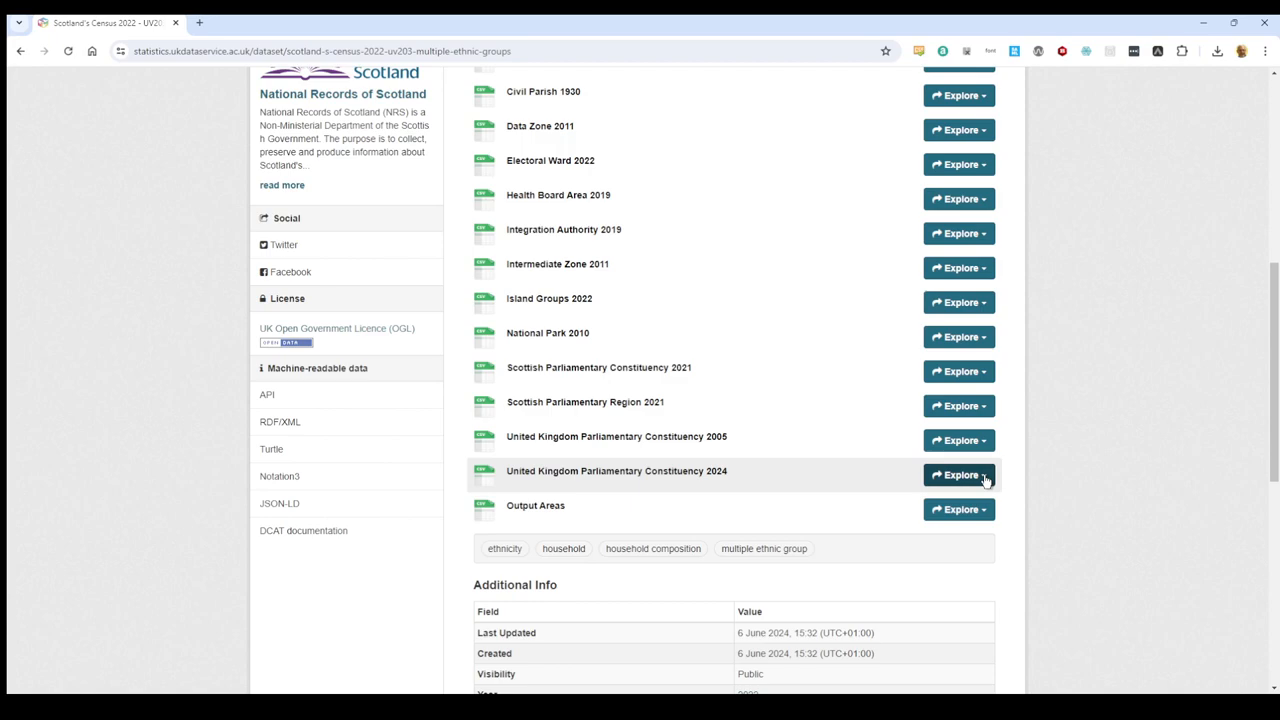
- Download the United Kingdom Parliamentary Constituency 2024 resource via its Explore menu
{"action": "left_click", "coordinate": [959, 475]}
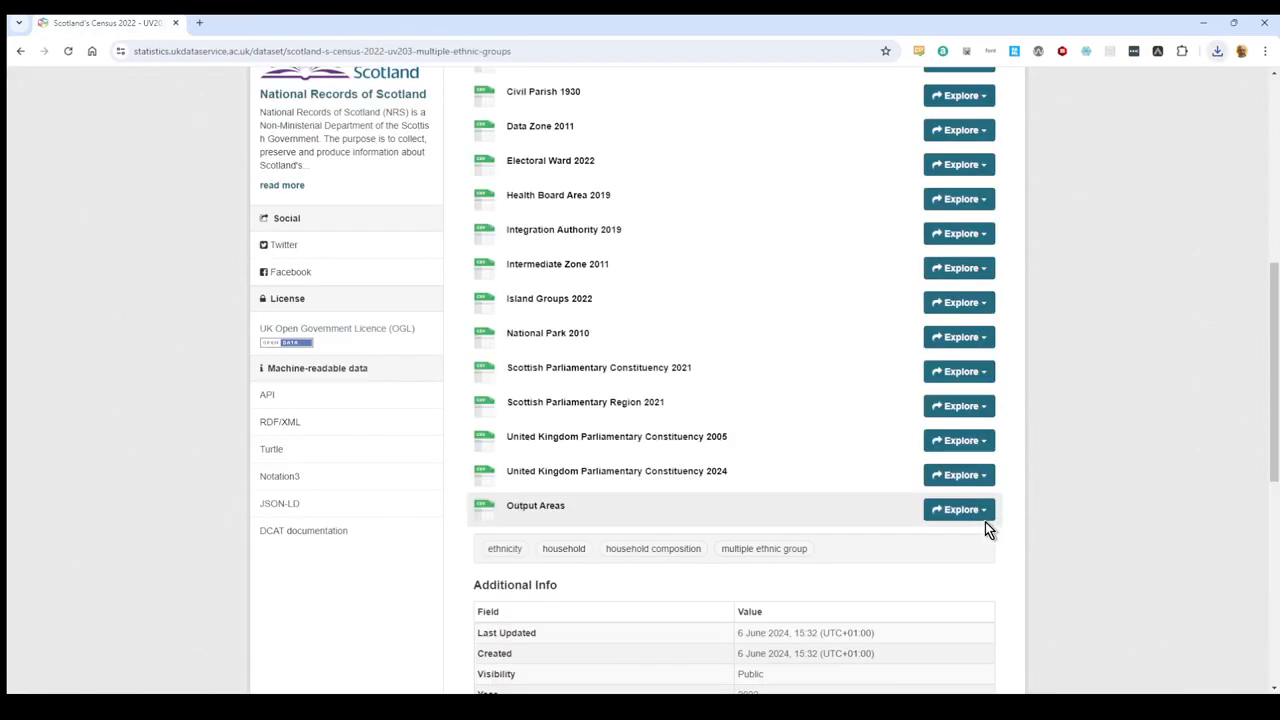
{"action": "mouse_move", "coordinate": [1157, 467]}
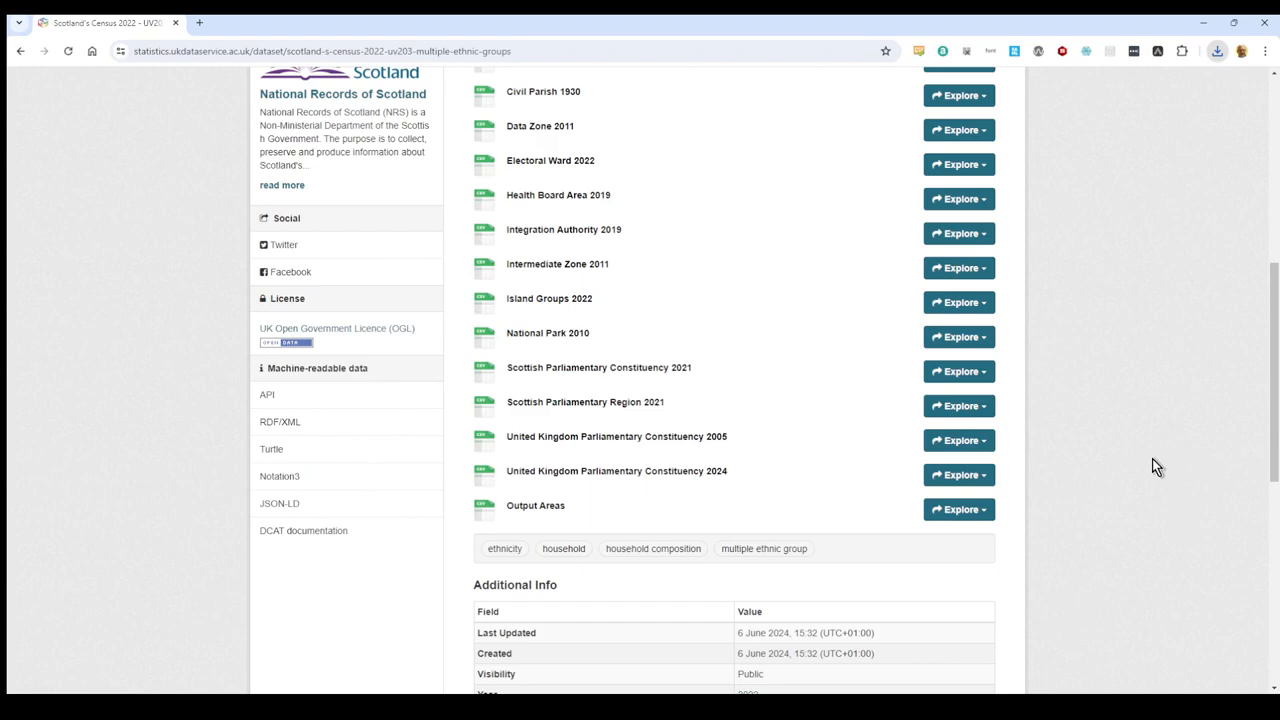